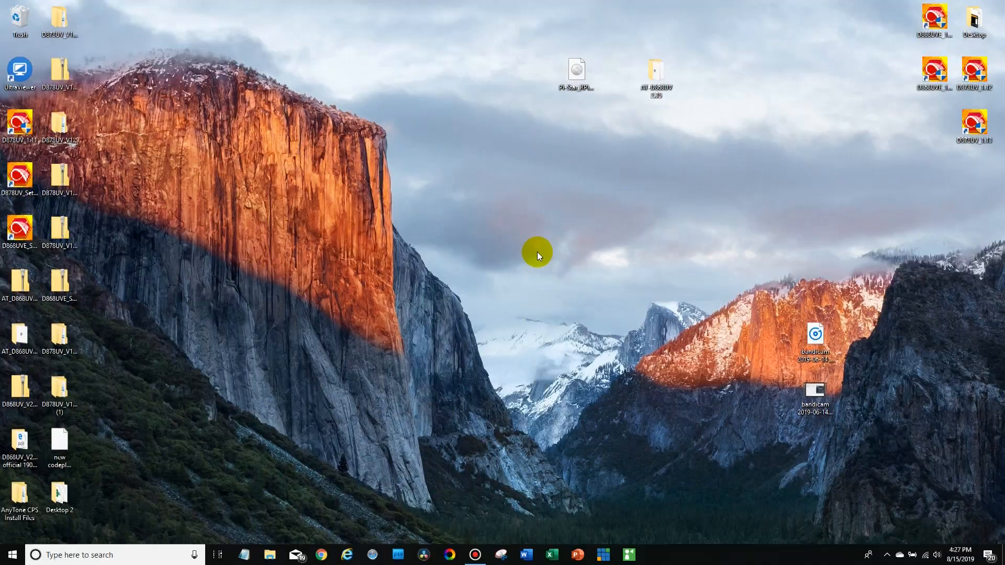
pyautogui.moveTo(876, 247)
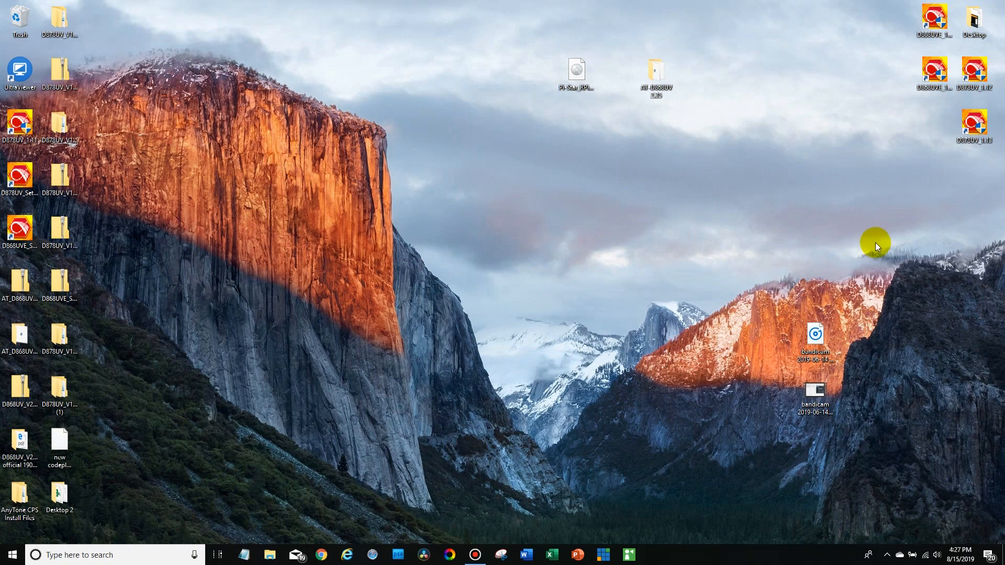
pyautogui.moveTo(972, 121)
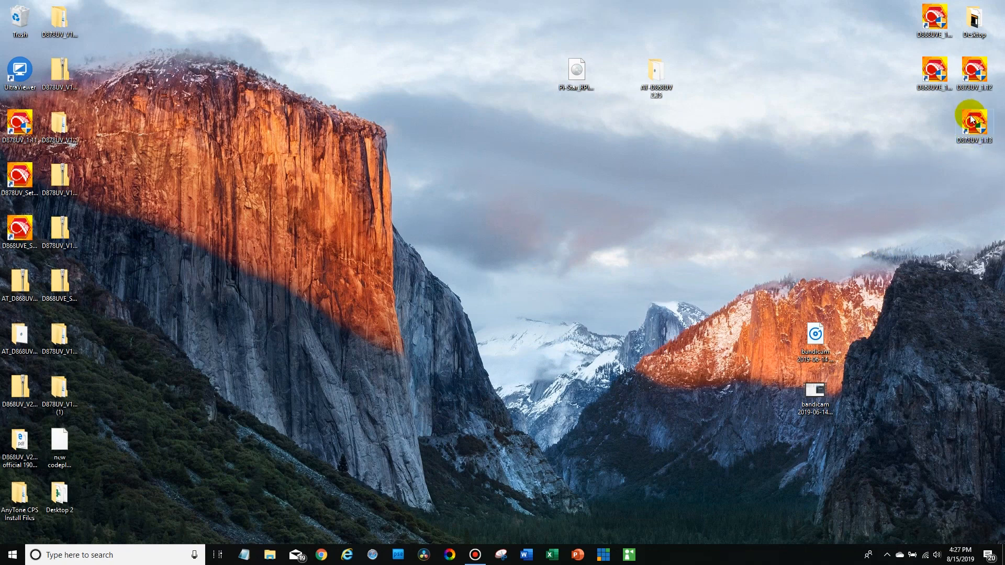
pyautogui.moveTo(972, 121)
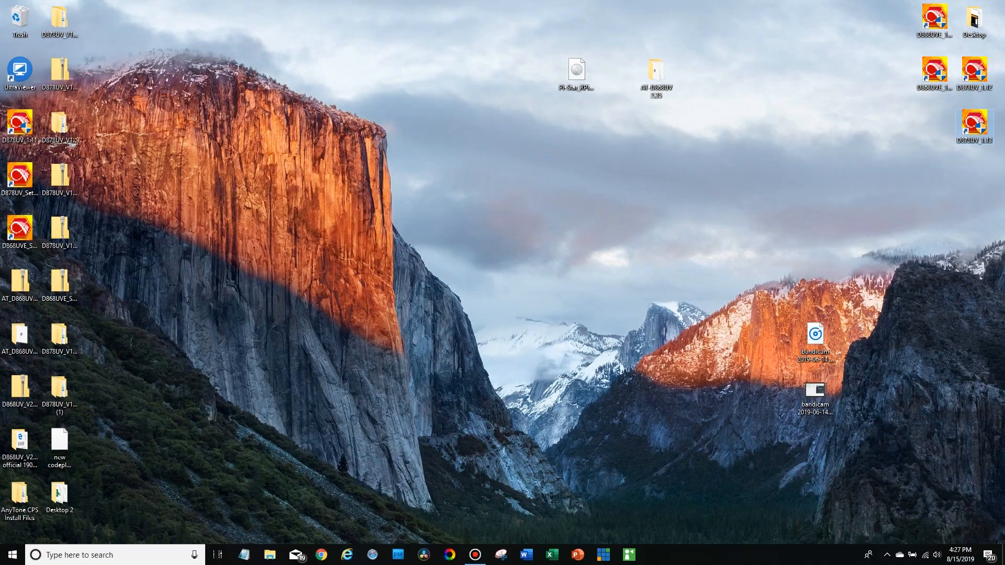
# Launch the D878UV CPS codeplug editor from its desktop shortcut.
pyautogui.click(653, 554)
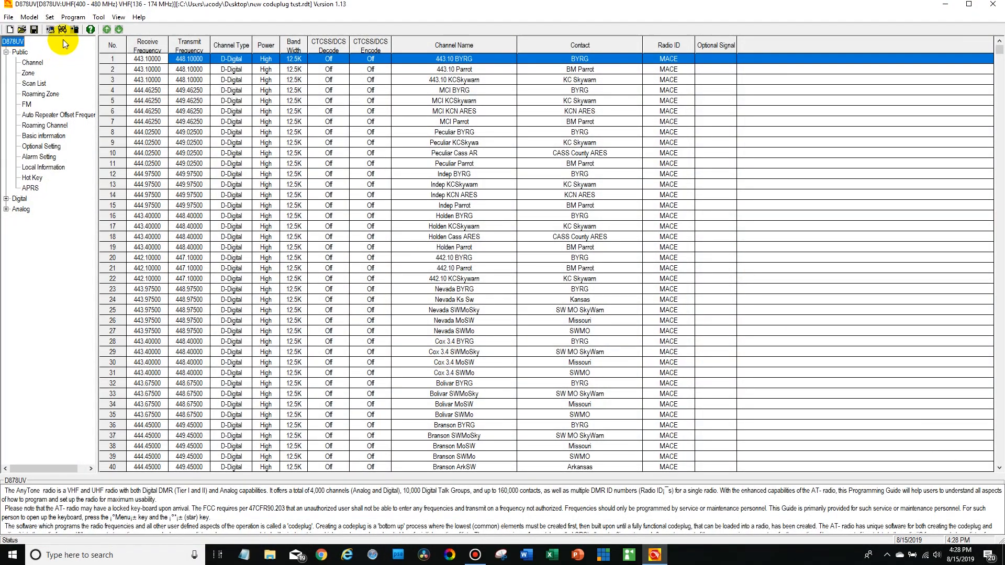
# Read the radio's data over the COM port, including Other Data, until 'Read Data Completed'.
pyautogui.click(62, 29)
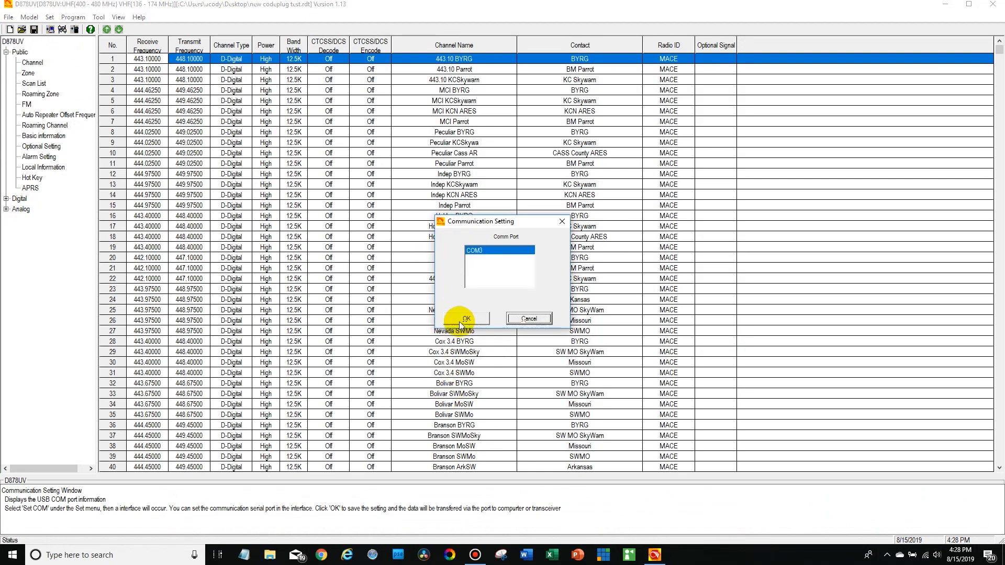
pyautogui.click(468, 319)
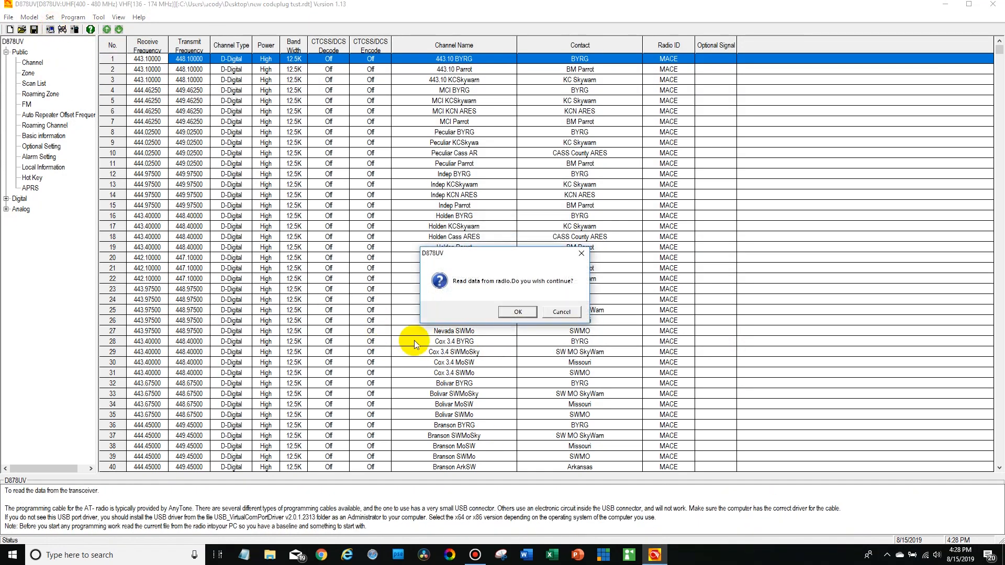
pyautogui.click(516, 312)
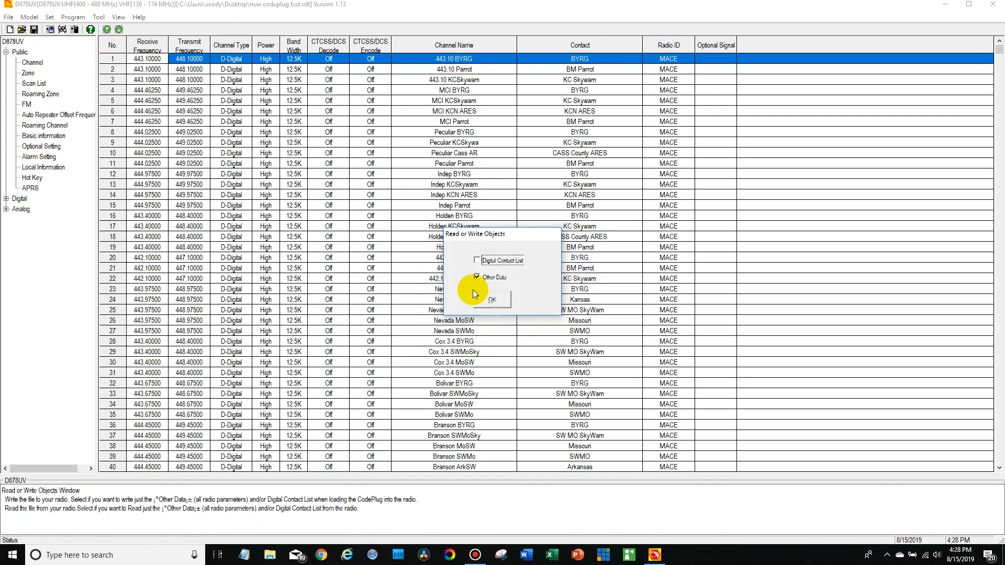
pyautogui.click(491, 300)
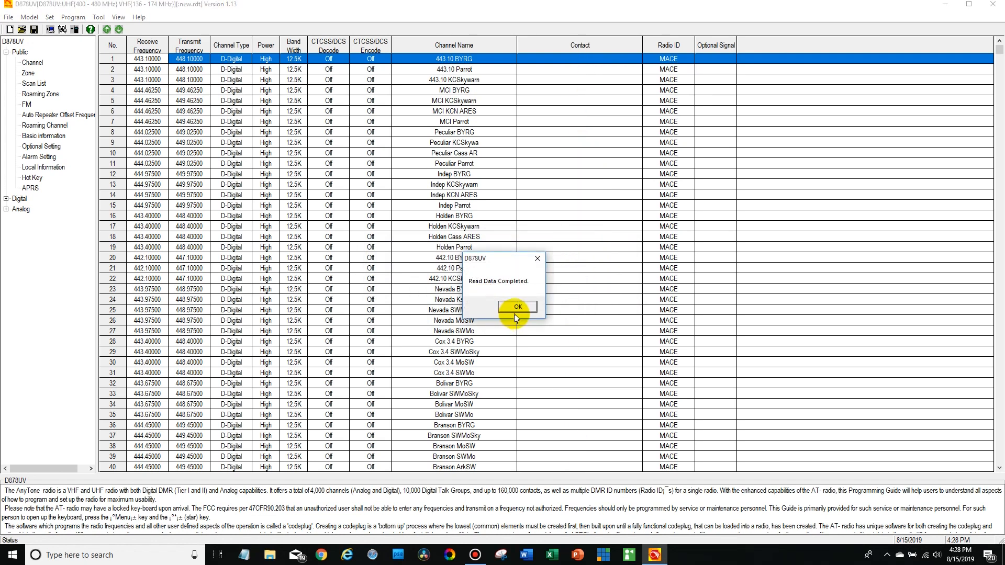
pyautogui.click(517, 307)
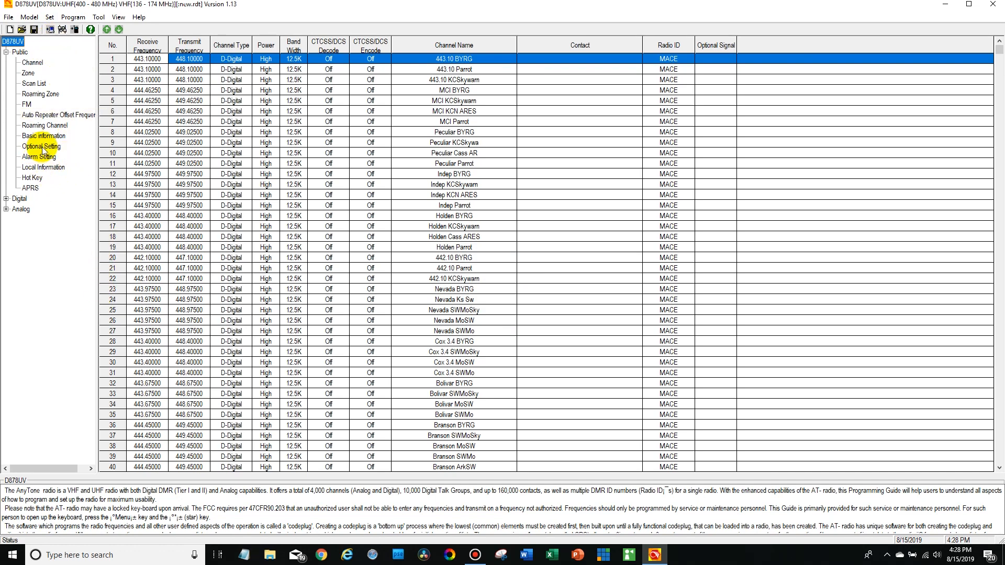
# In Optional Setting > Other, set 'choose working mode' to amateur mode and confirm with OK.
pyautogui.click(40, 146)
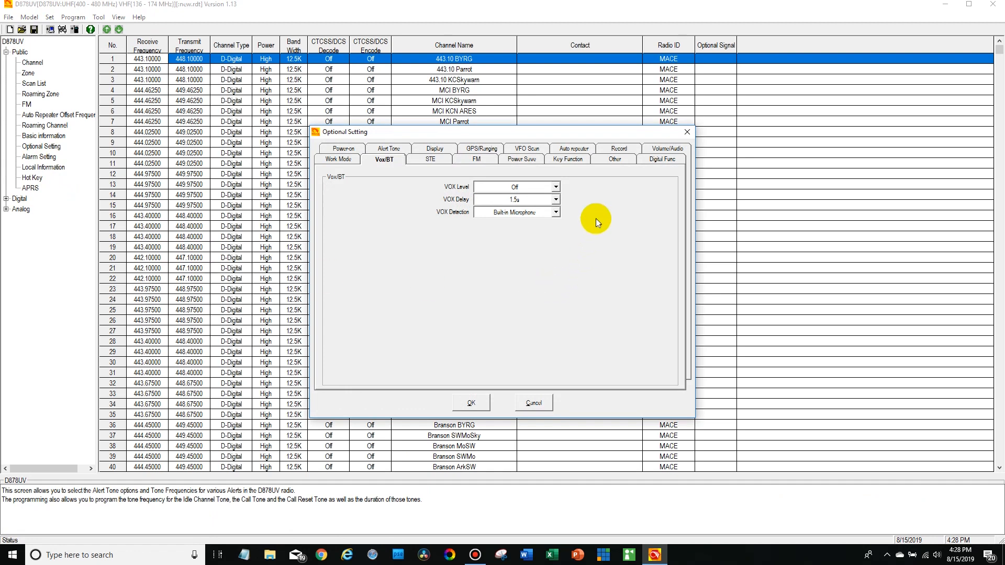
pyautogui.click(613, 159)
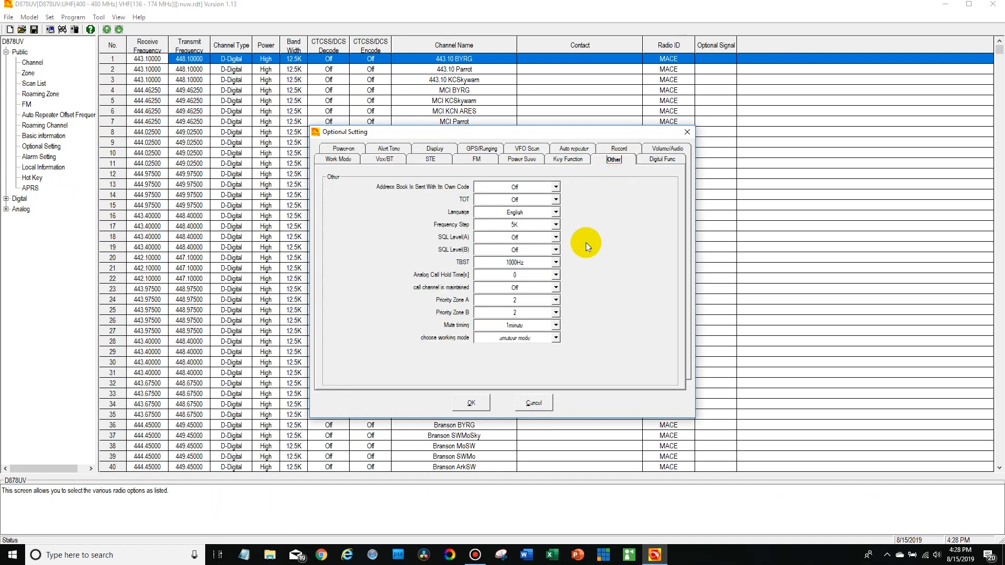
pyautogui.moveTo(433, 347)
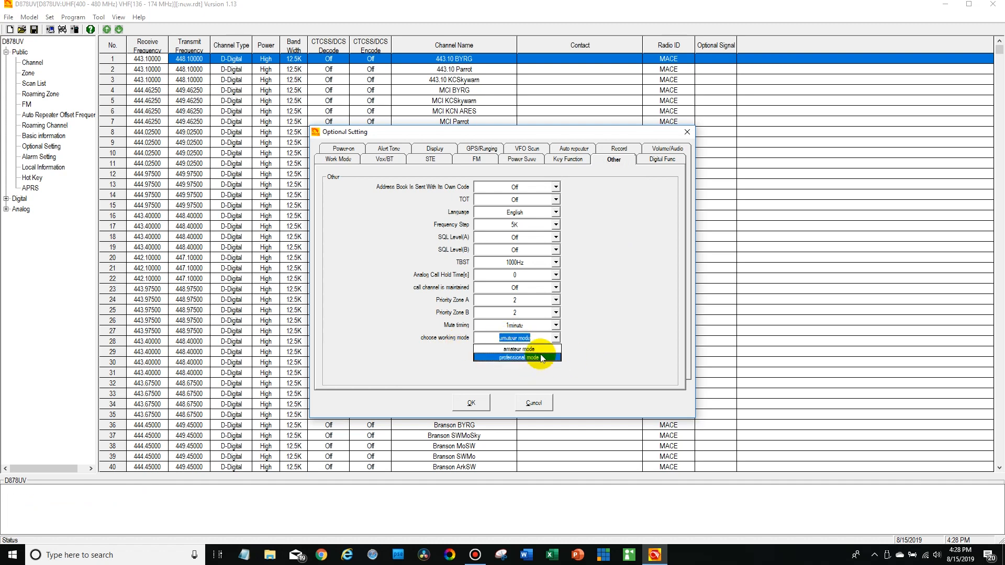
pyautogui.click(513, 358)
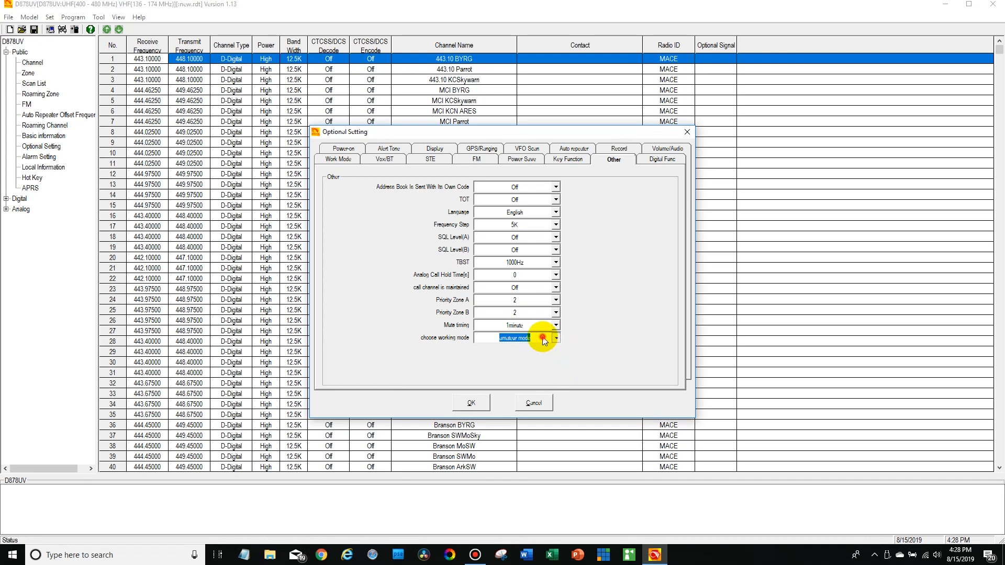
pyautogui.click(555, 339)
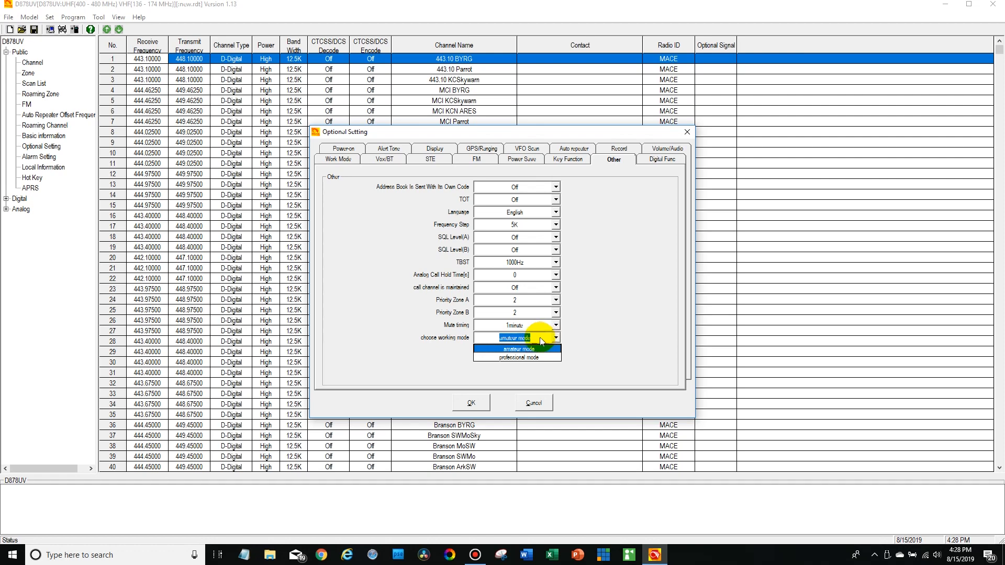
pyautogui.click(515, 350)
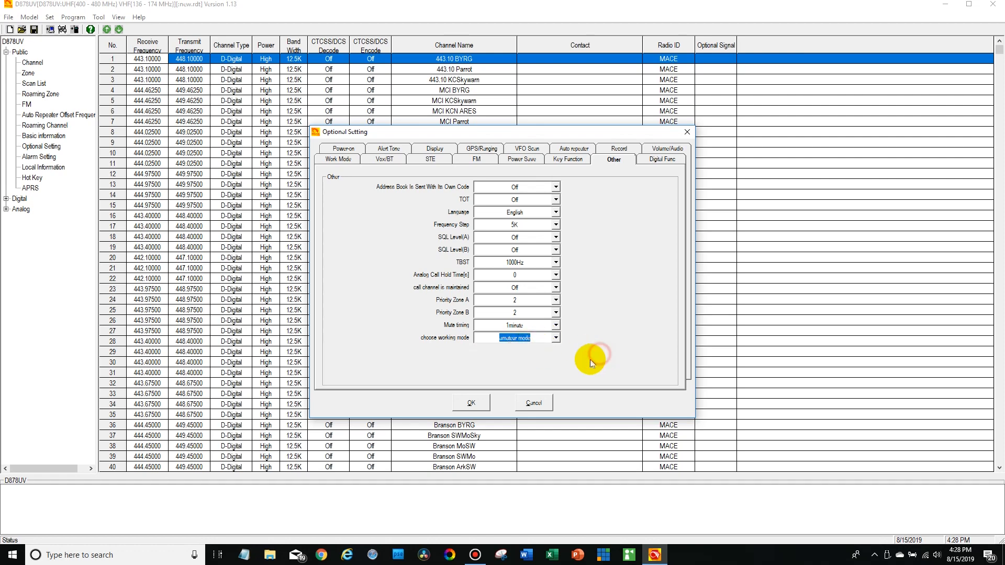
pyautogui.click(470, 402)
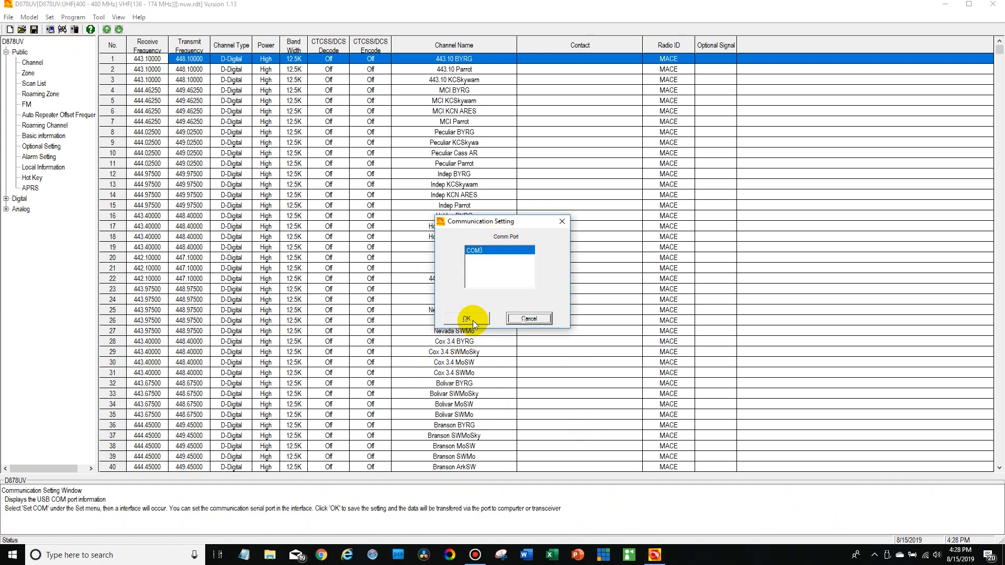
# Start Write To Radio over the accepted COM port with Other Data included.
pyautogui.click(465, 318)
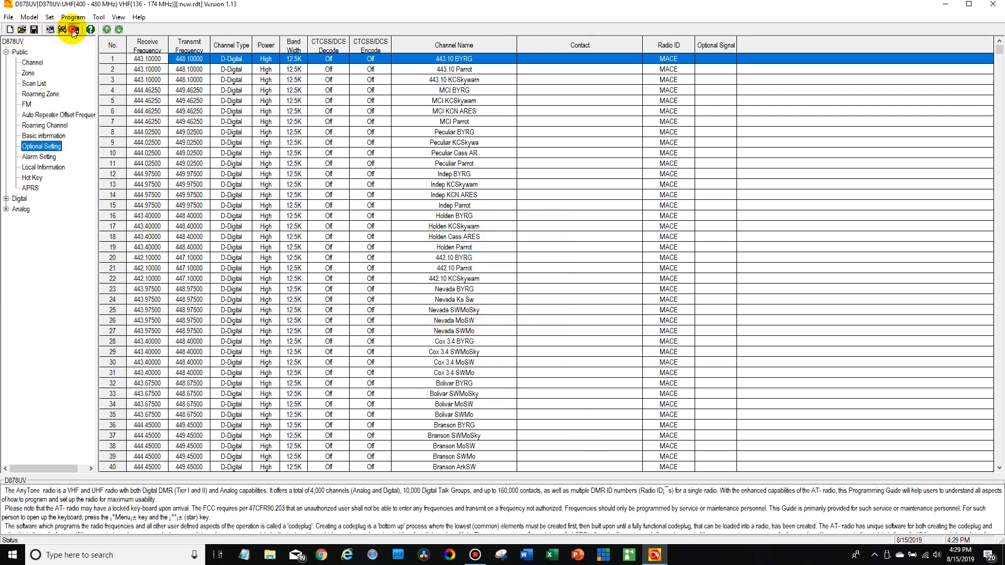
pyautogui.click(72, 29)
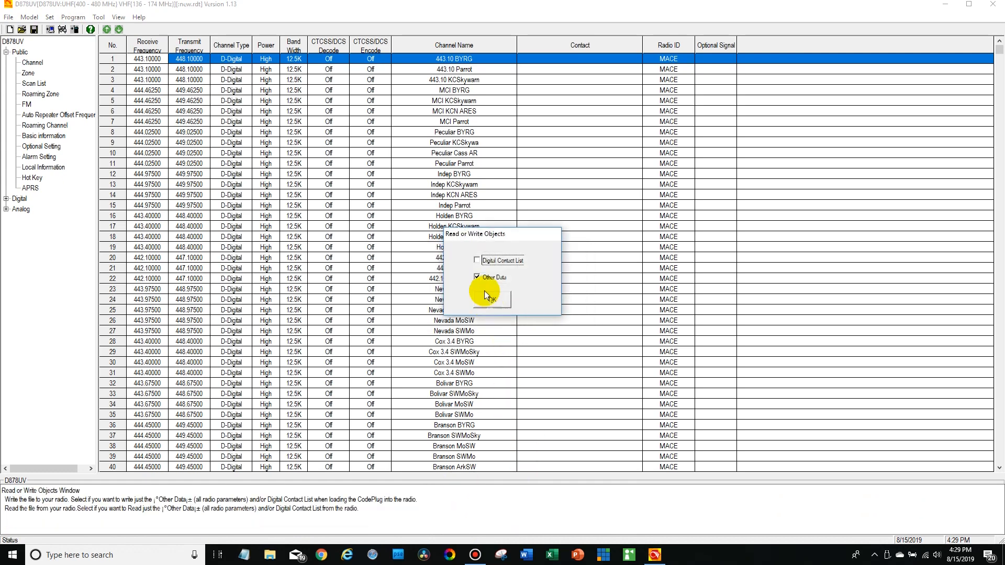
pyautogui.click(490, 302)
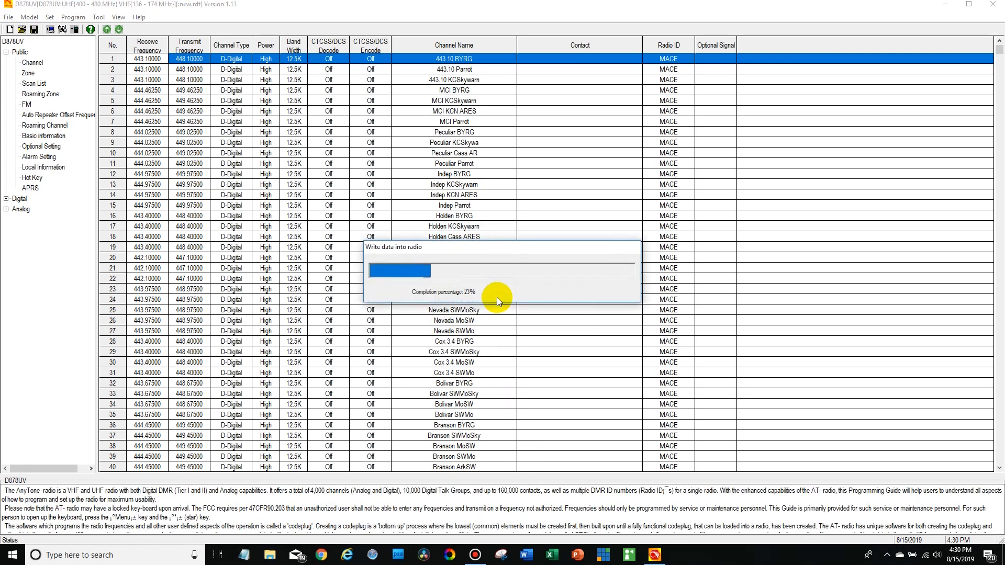